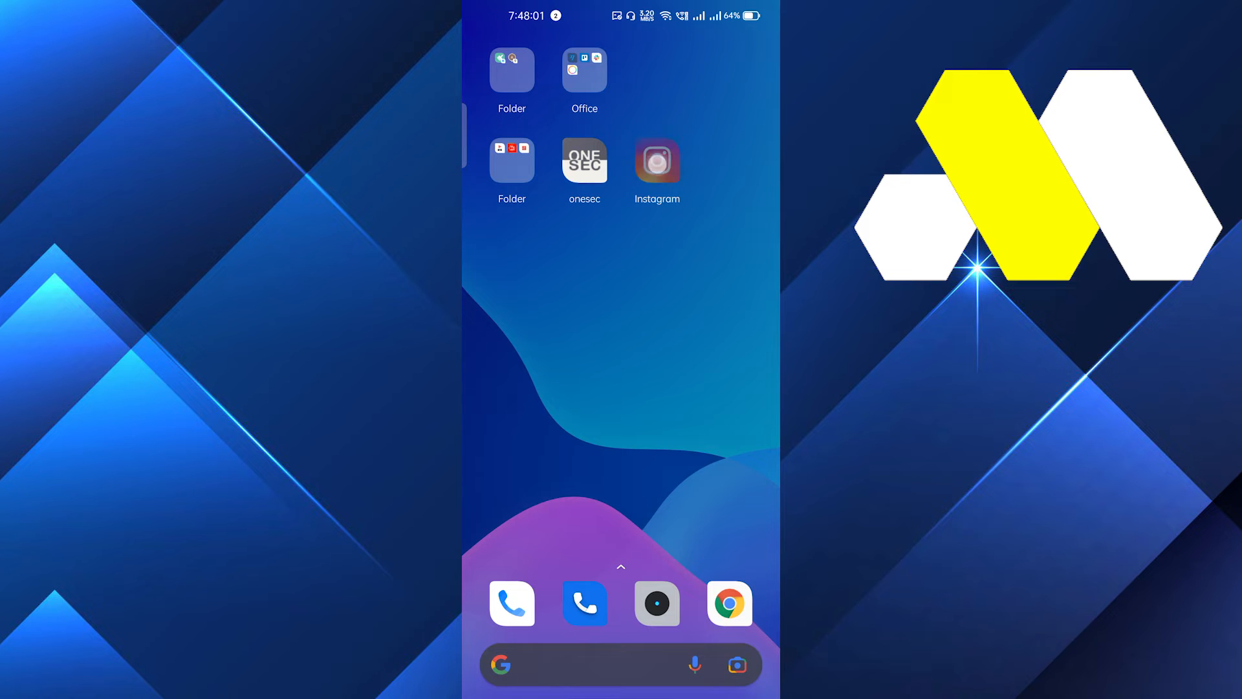
- Launch Instagram from the home screen and land on your own profile page
left_click(656, 161)
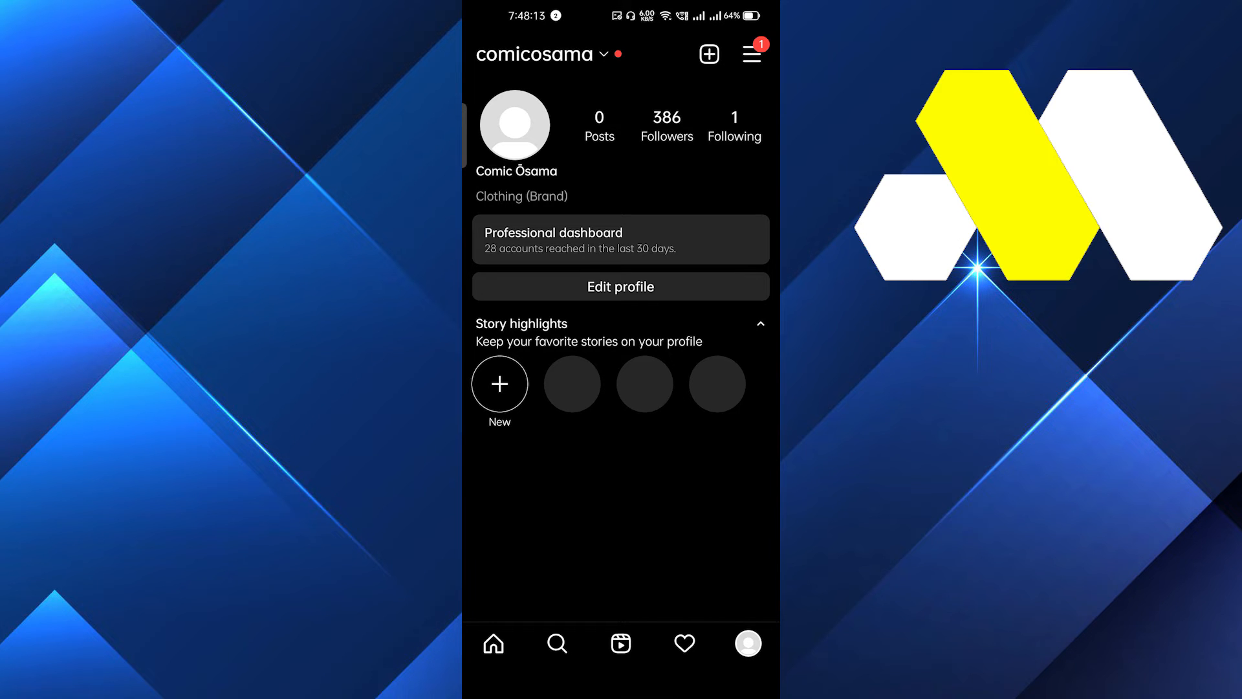
- Go through the profile menu and Settings to the Privacy page, with Private account off
left_click(751, 54)
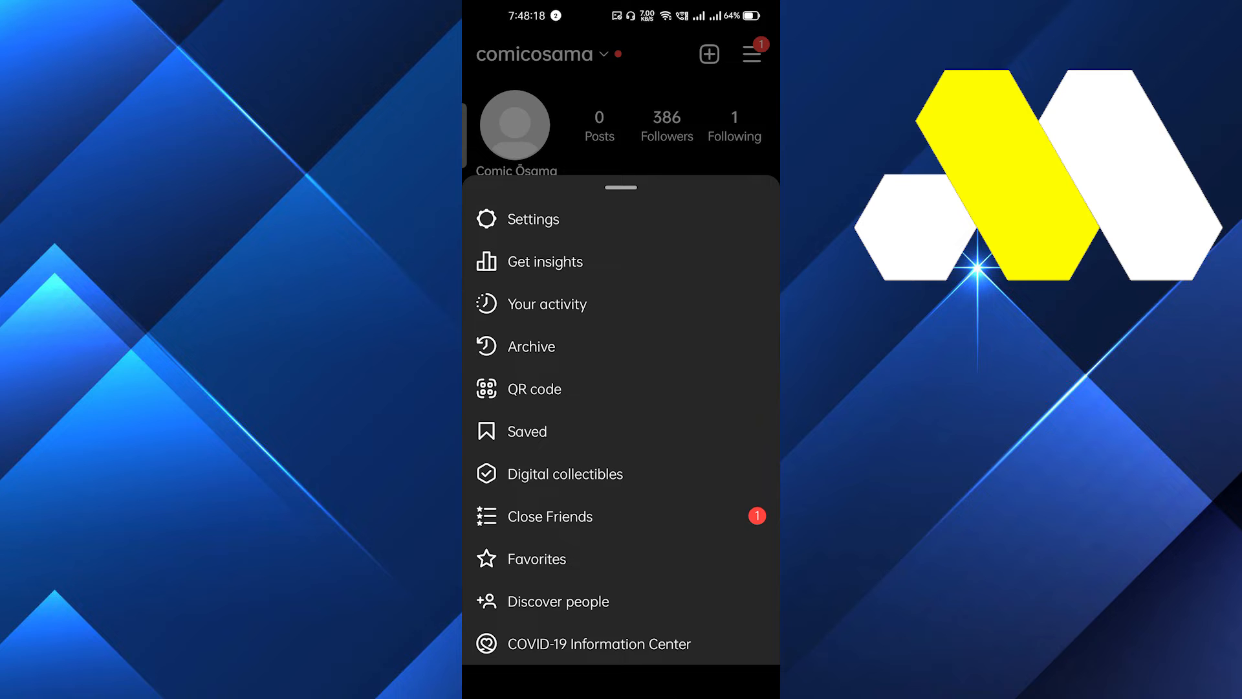
left_click(537, 219)
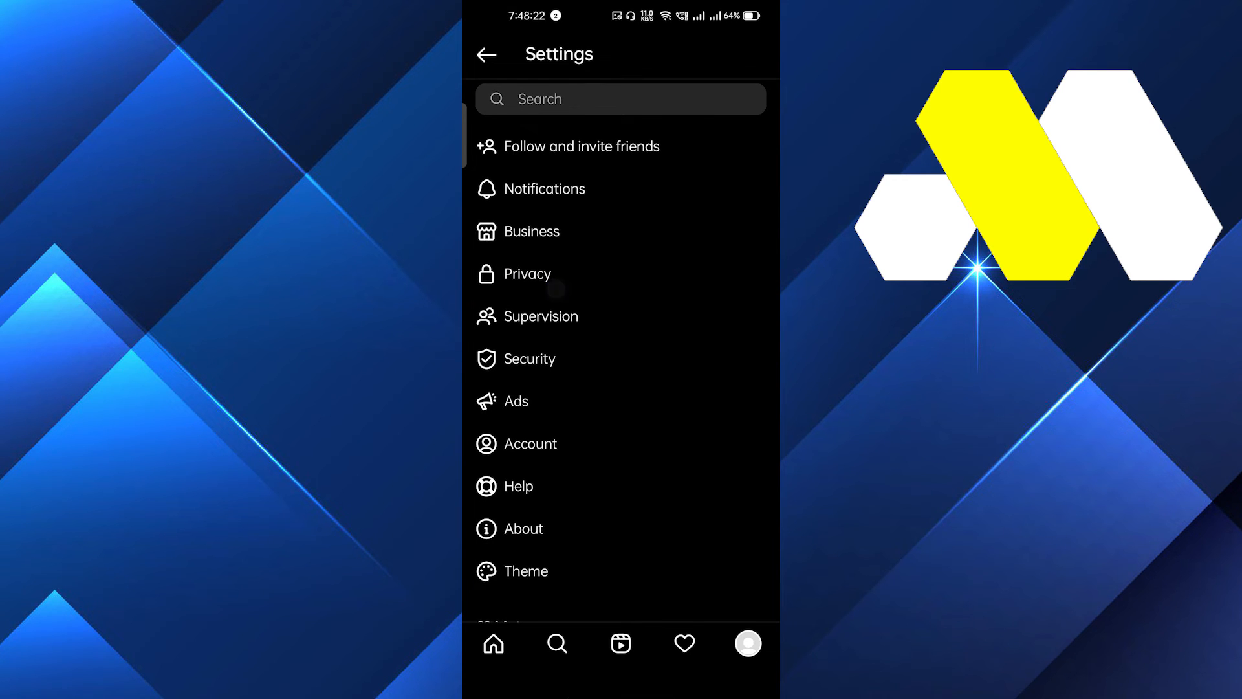
left_click(526, 273)
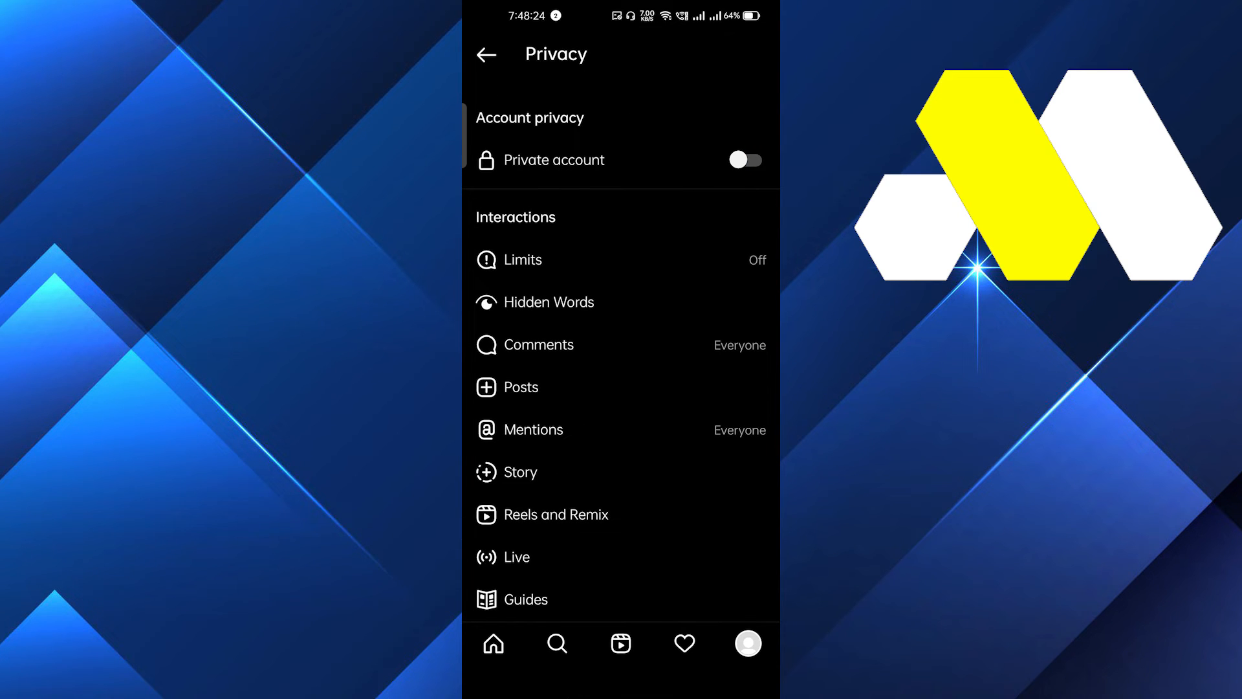